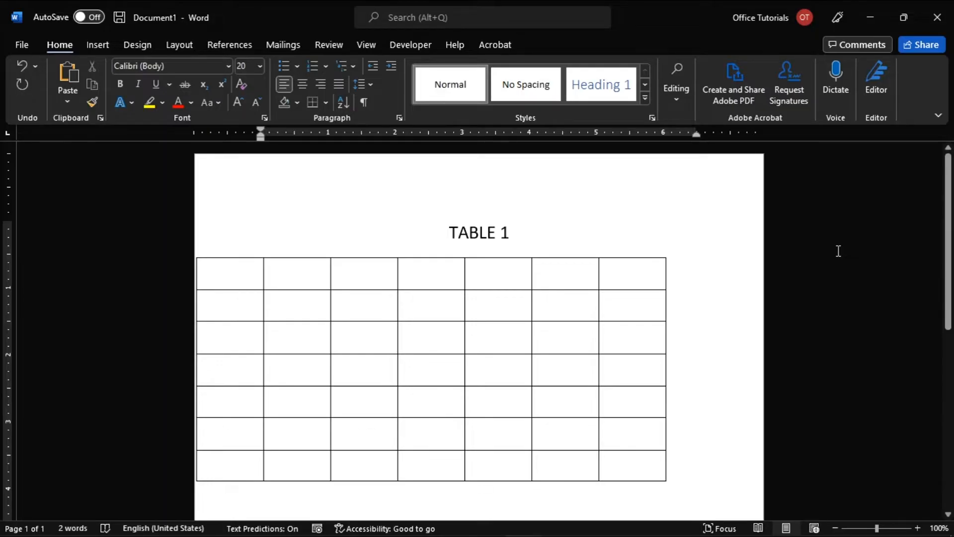
# - Open Table Properties for the seven-column table under the TABLE 1 heading
pyautogui.click(680, 267)
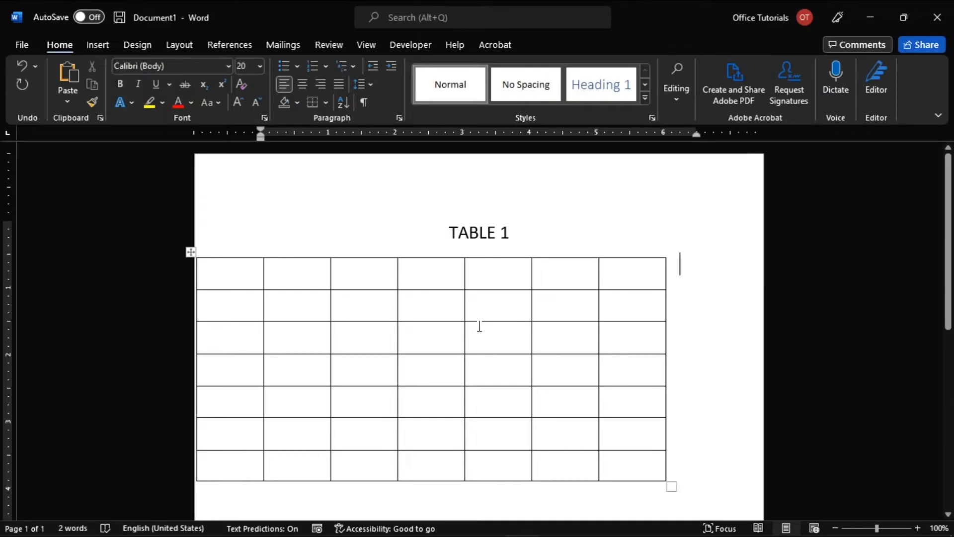
pyautogui.click(478, 330)
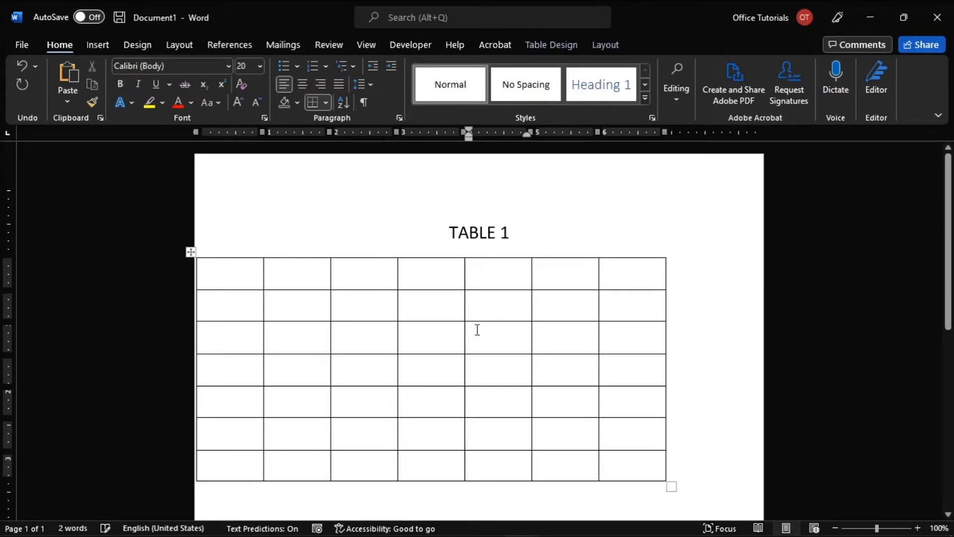
pyautogui.rightClick(478, 330)
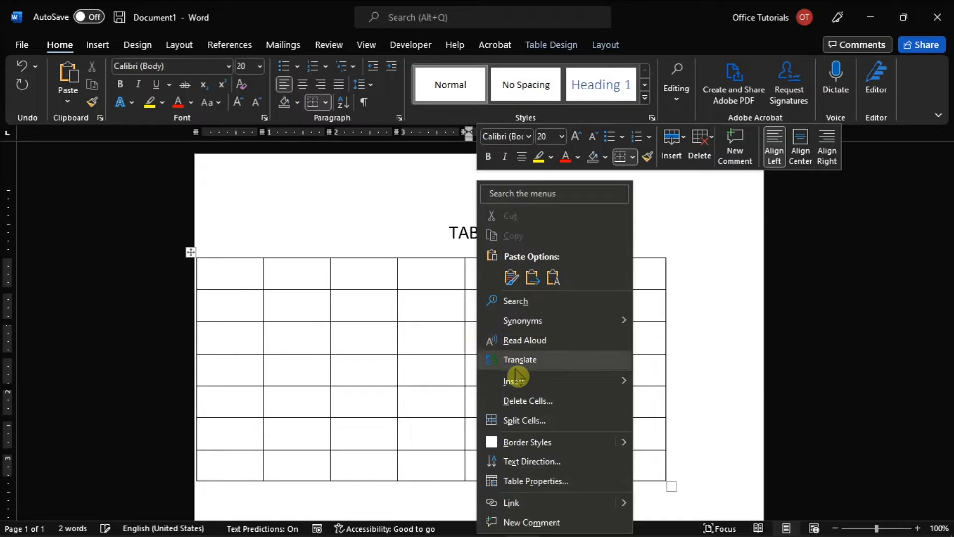
pyautogui.moveTo(522, 486)
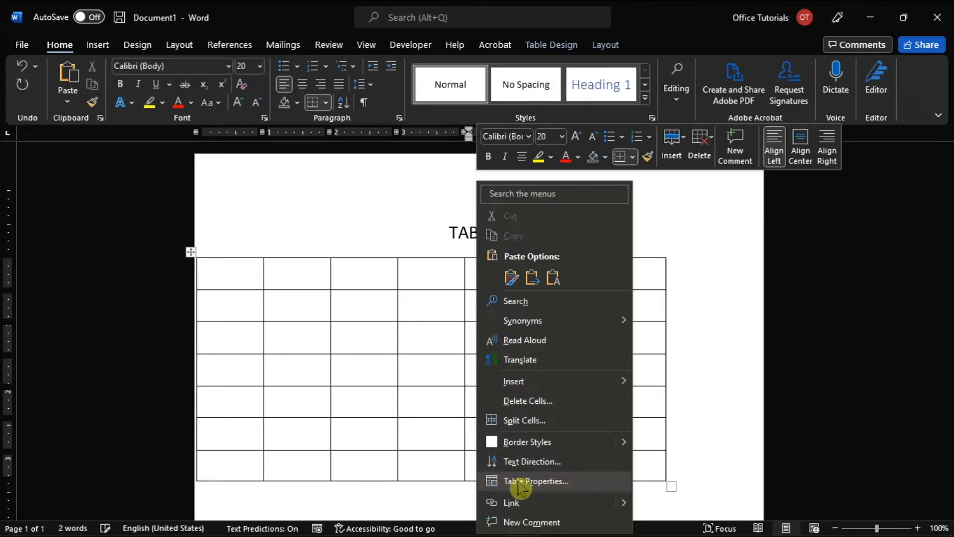
pyautogui.click(534, 481)
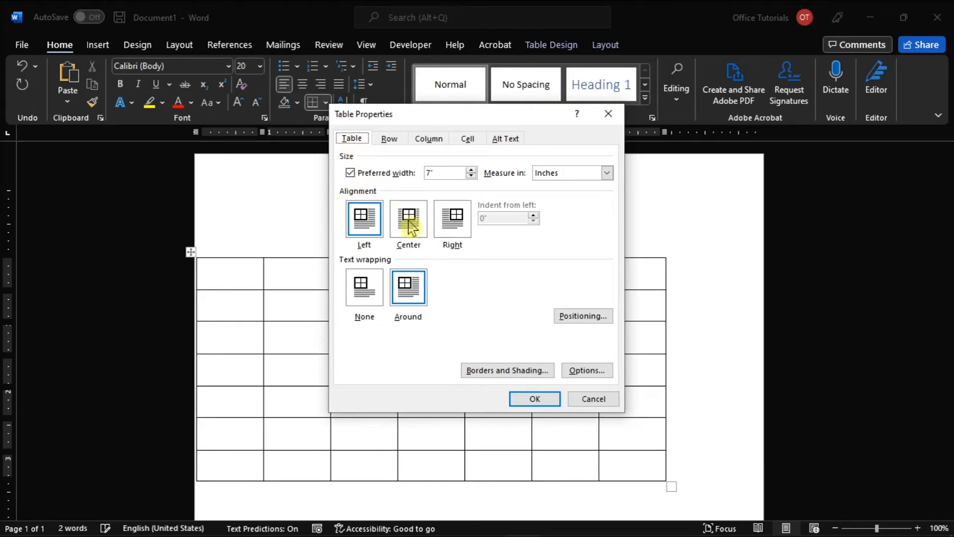
# - Set the table alignment to Center and confirm with OK
pyautogui.click(408, 218)
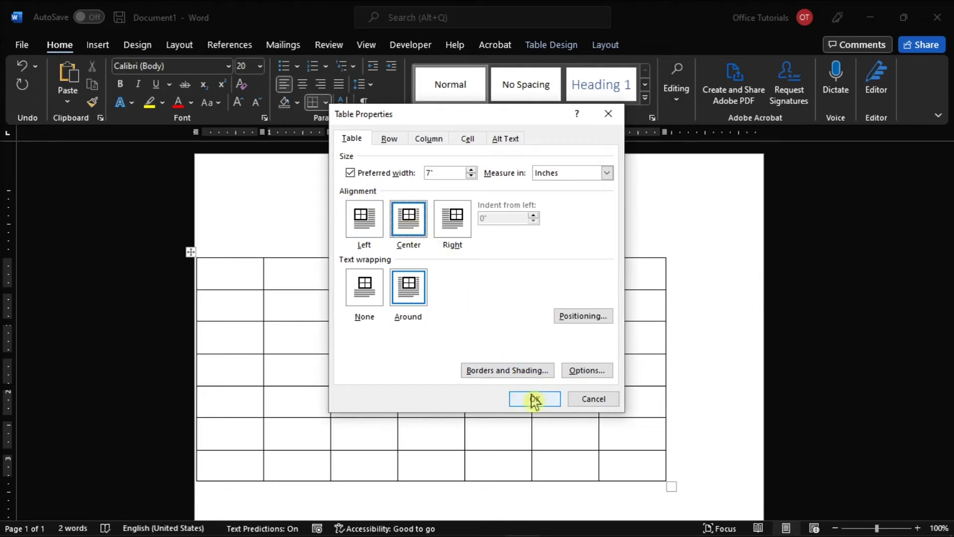
pyautogui.click(534, 398)
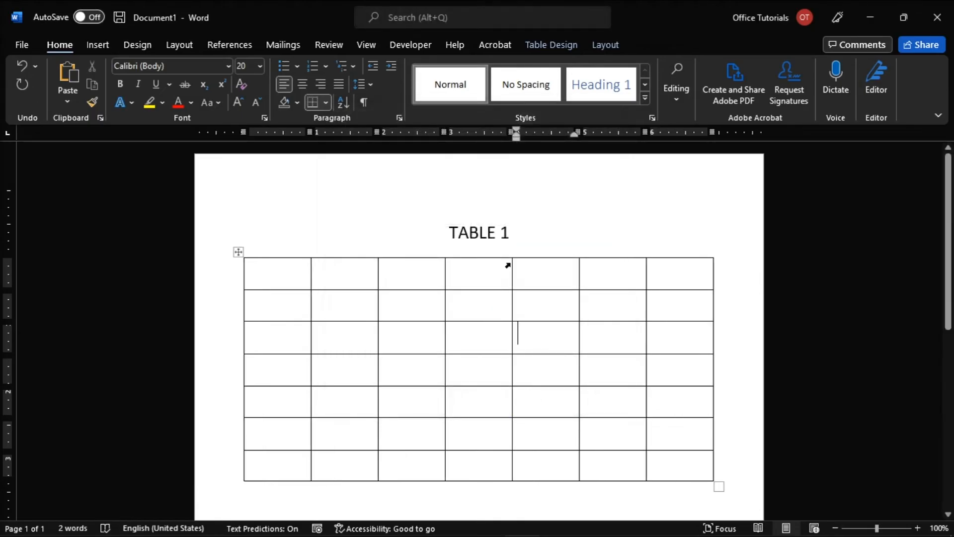